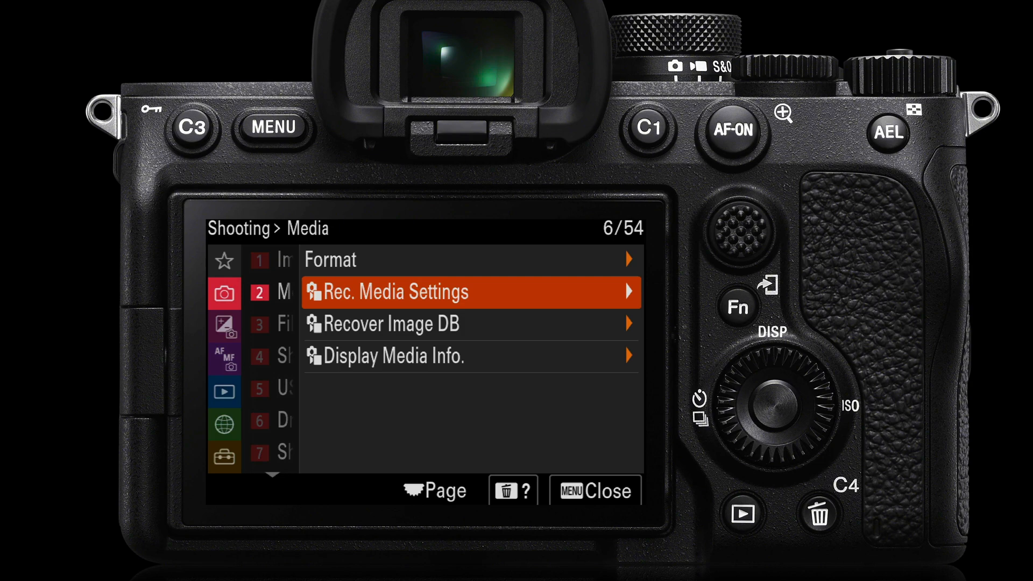
Switch the mode dial to S&Q and view Slot 2's slow-and-quick-motion card warning.
left_click(273, 127)
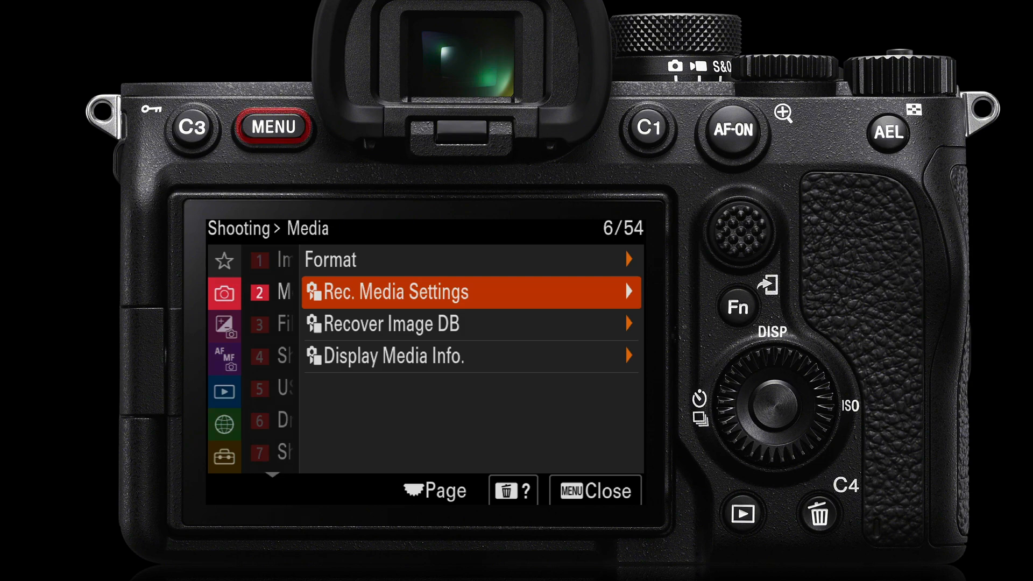
left_click(273, 126)
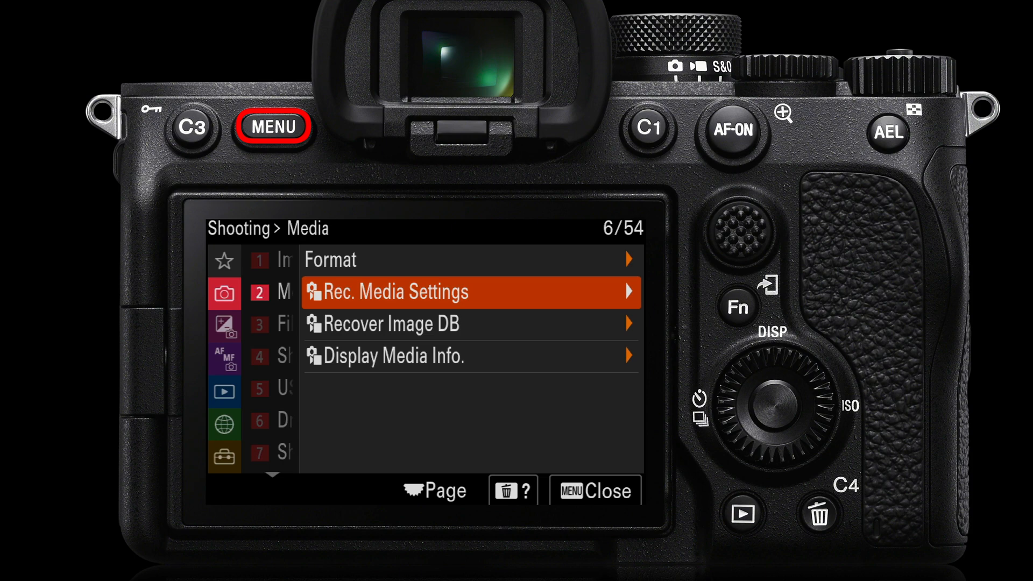
left_click(469, 292)
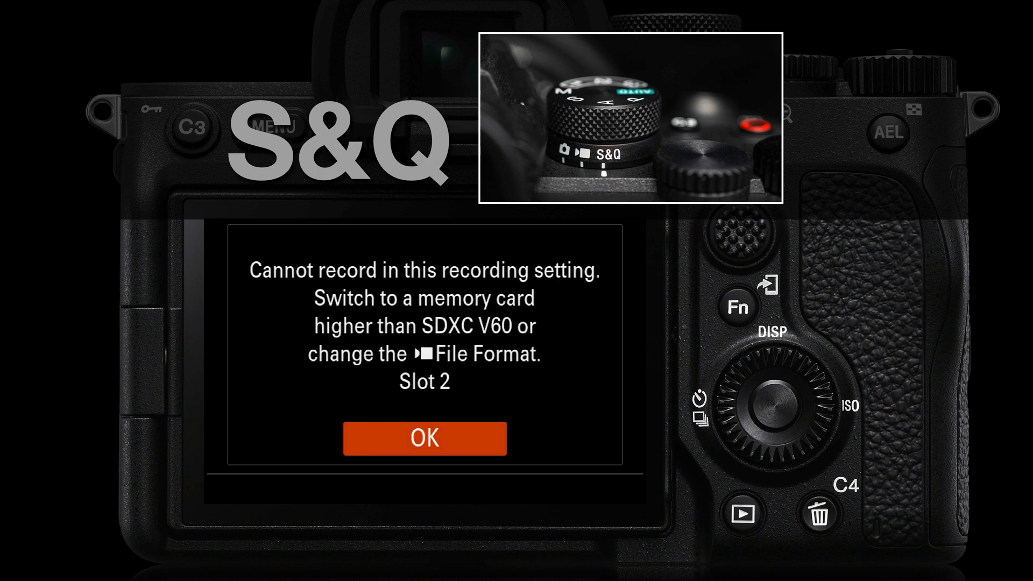
left_click(424, 438)
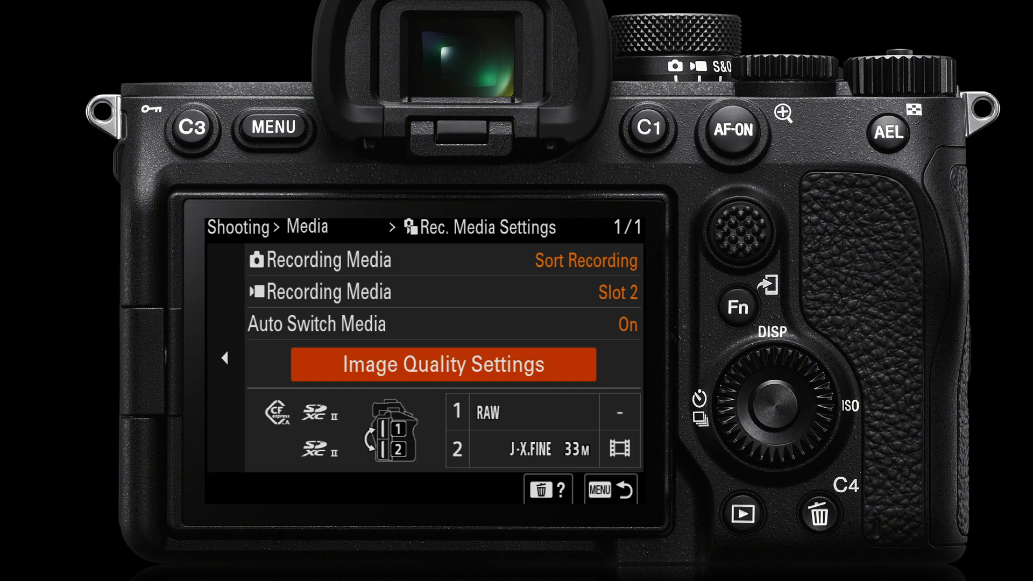
Open the per-slot Image Quality Settings page, showing Slot 1 RAW and Slot 2 JPEG X.FINE 33M.
left_click(443, 364)
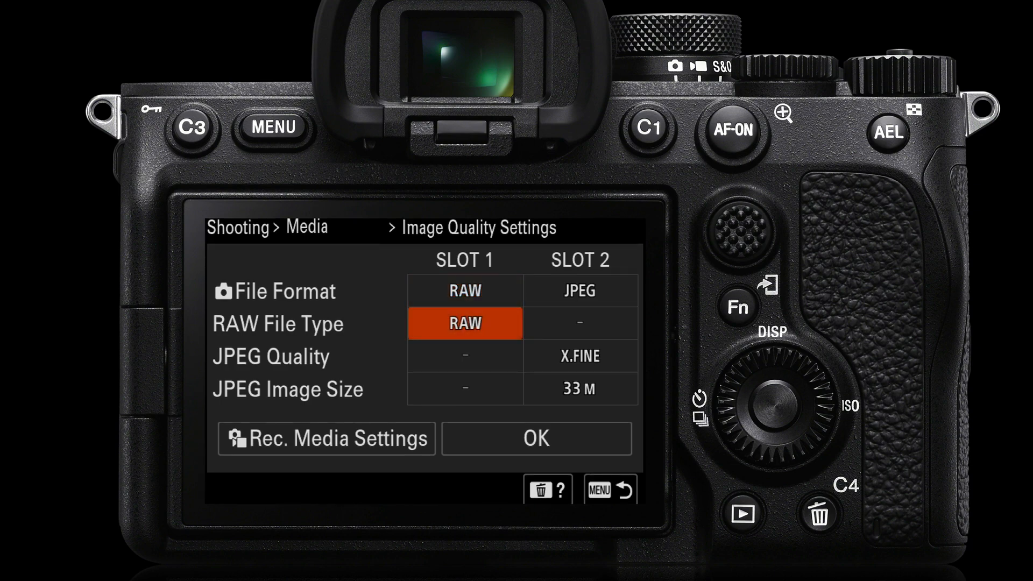
Keep Slot 1 File Format at RAW and Slot 2 at JPEG X.FINE 33M.
left_click(464, 323)
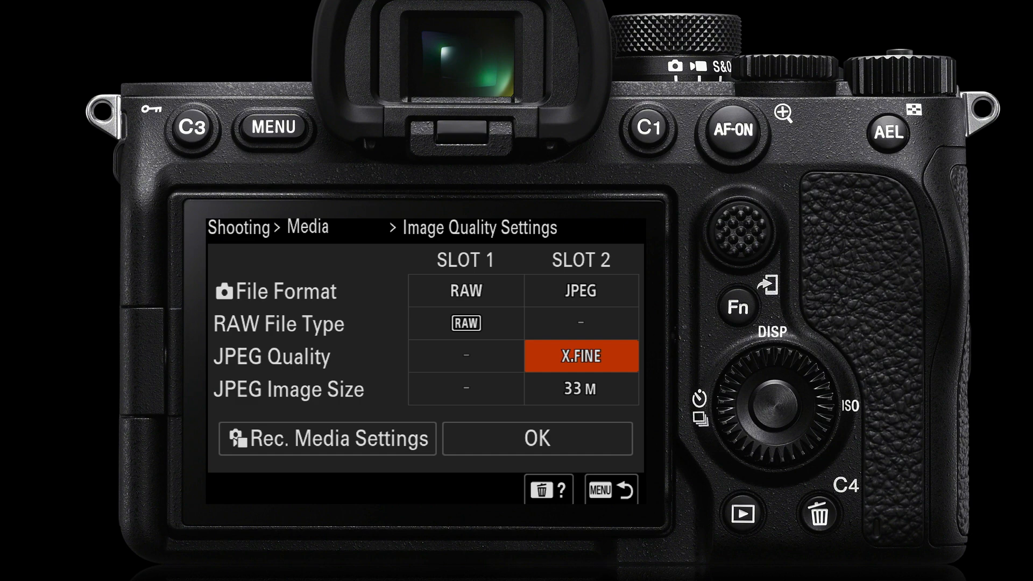
left_click(579, 356)
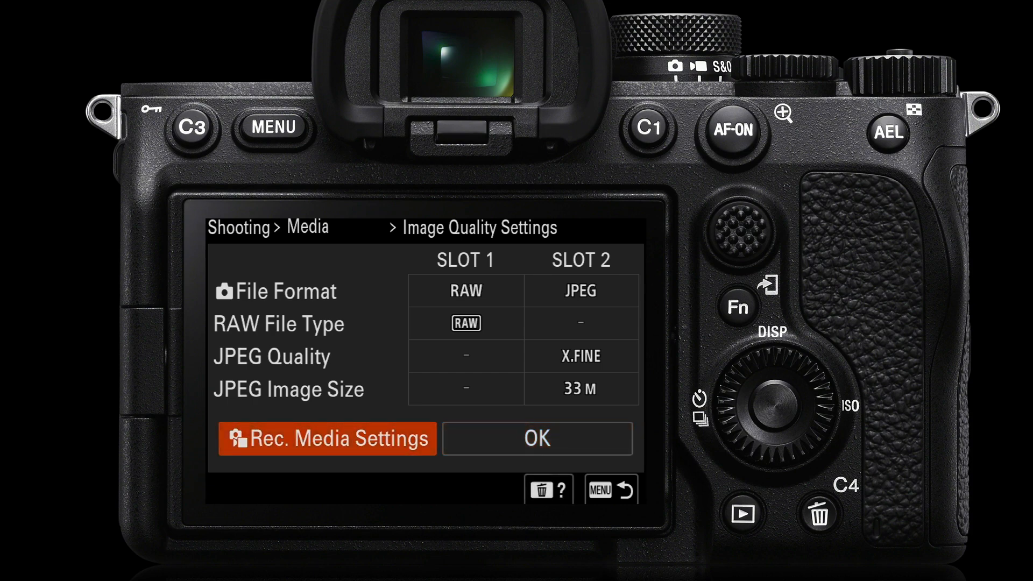
Record stills as RAW to Slot 1 only and show Rec. Media Settings in the Fn menu.
left_click(326, 438)
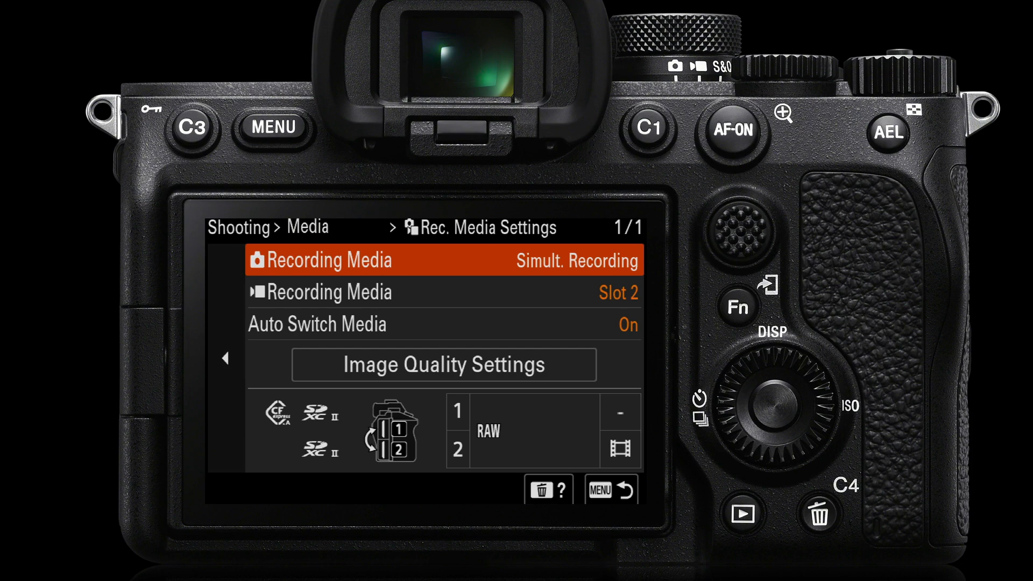
left_click(443, 365)
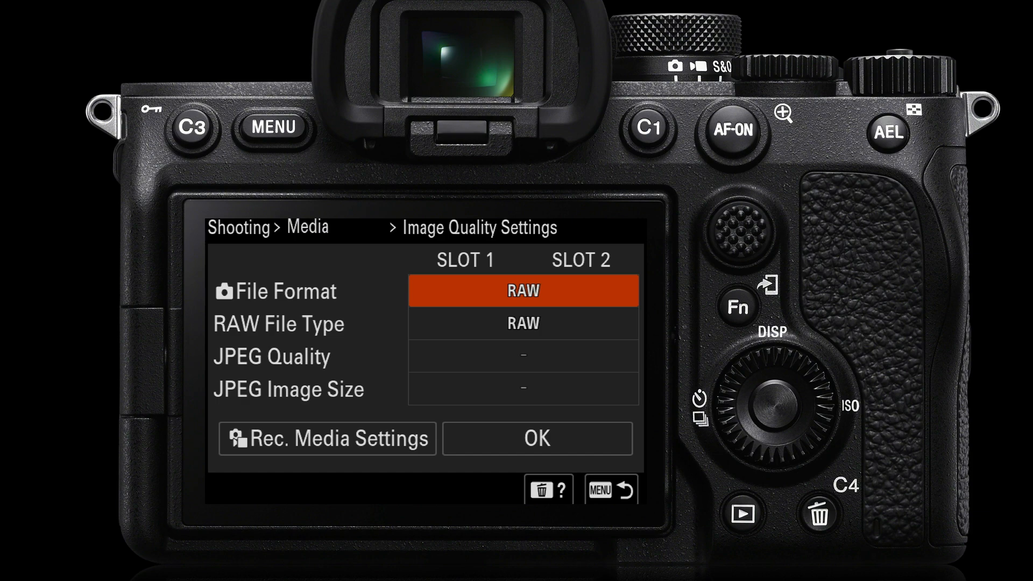
left_click(328, 438)
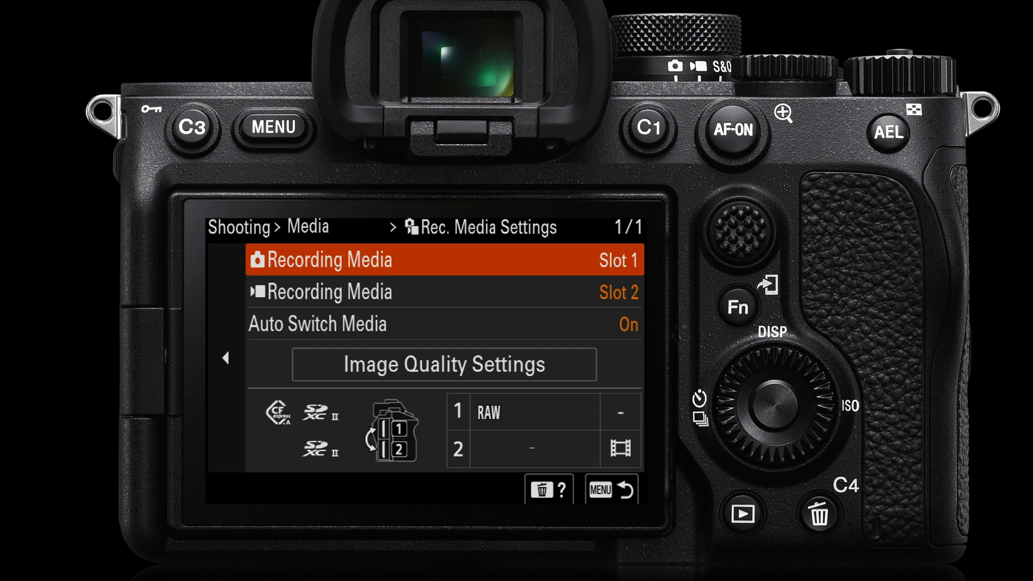
left_click(739, 307)
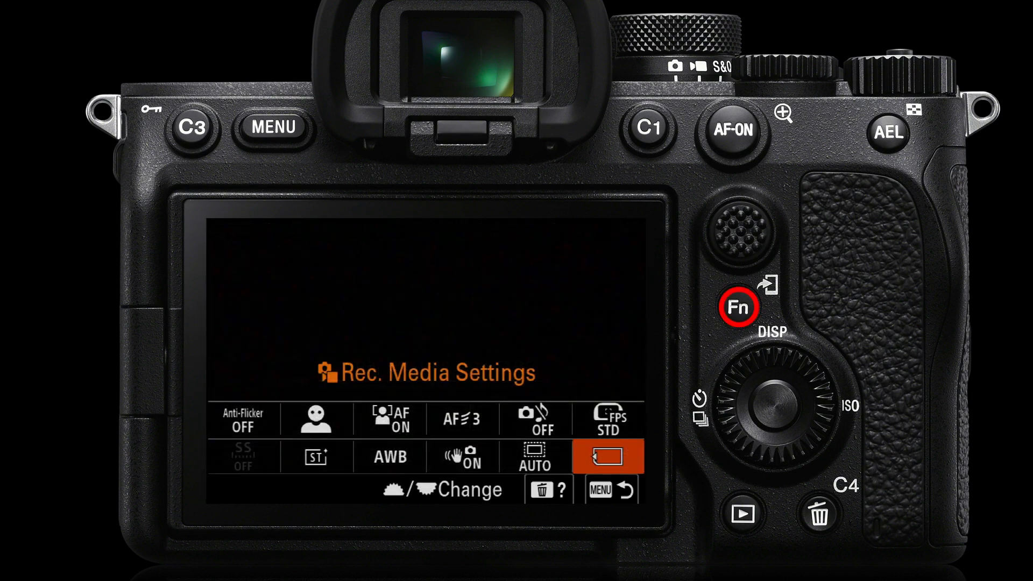